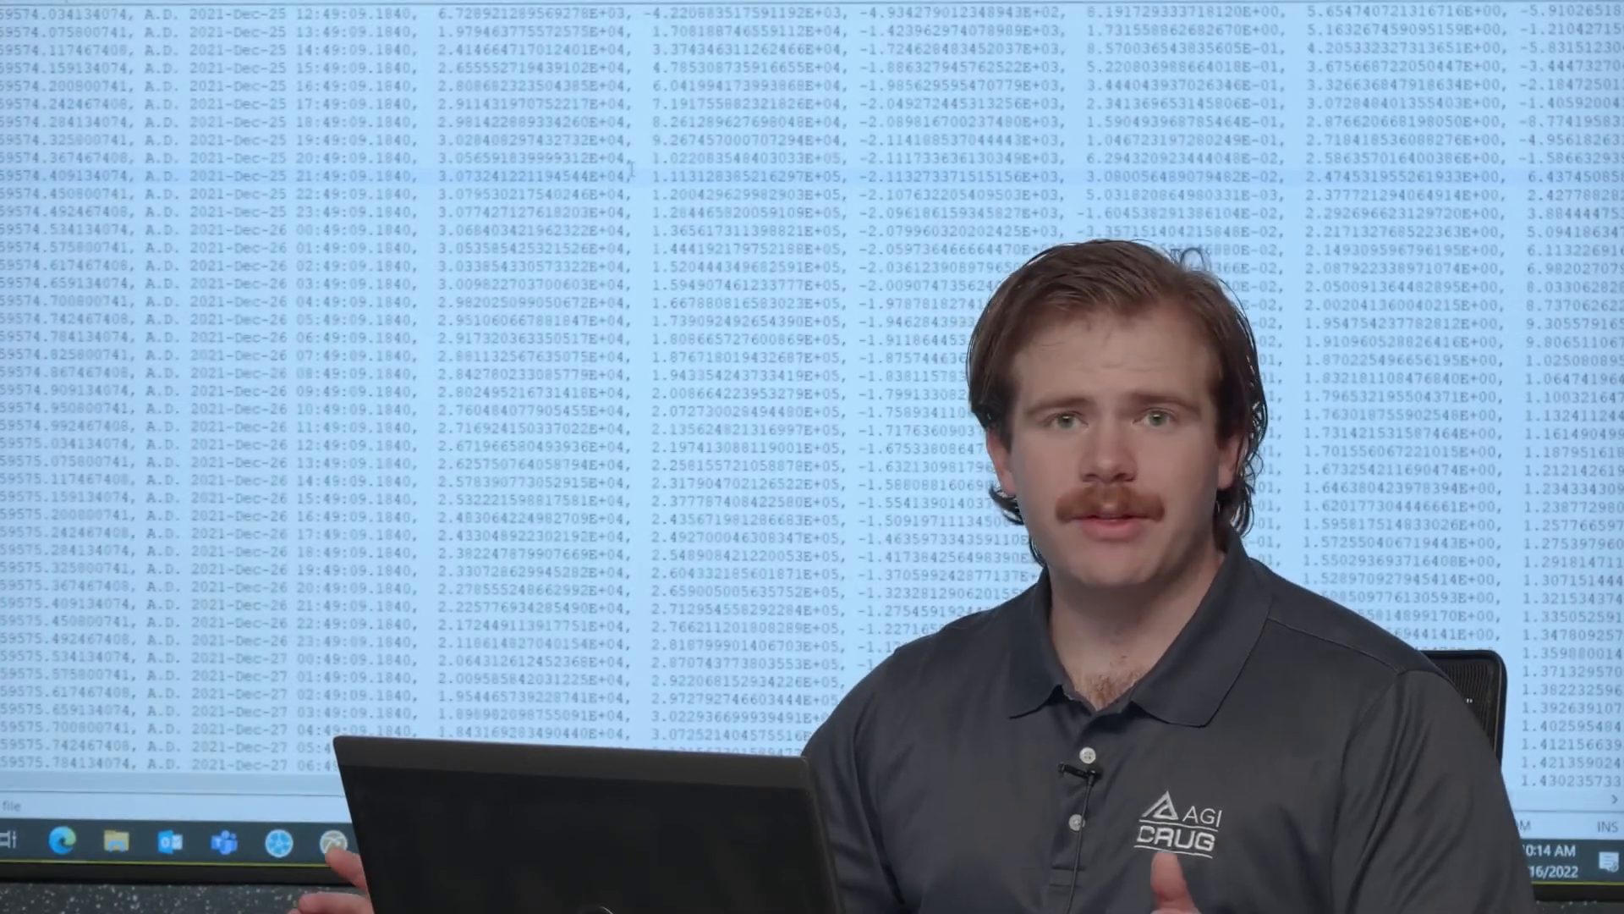
- Replace every comma in the ephemeris data file with a space, making 9,892 replacements
key(Ctrl+f)
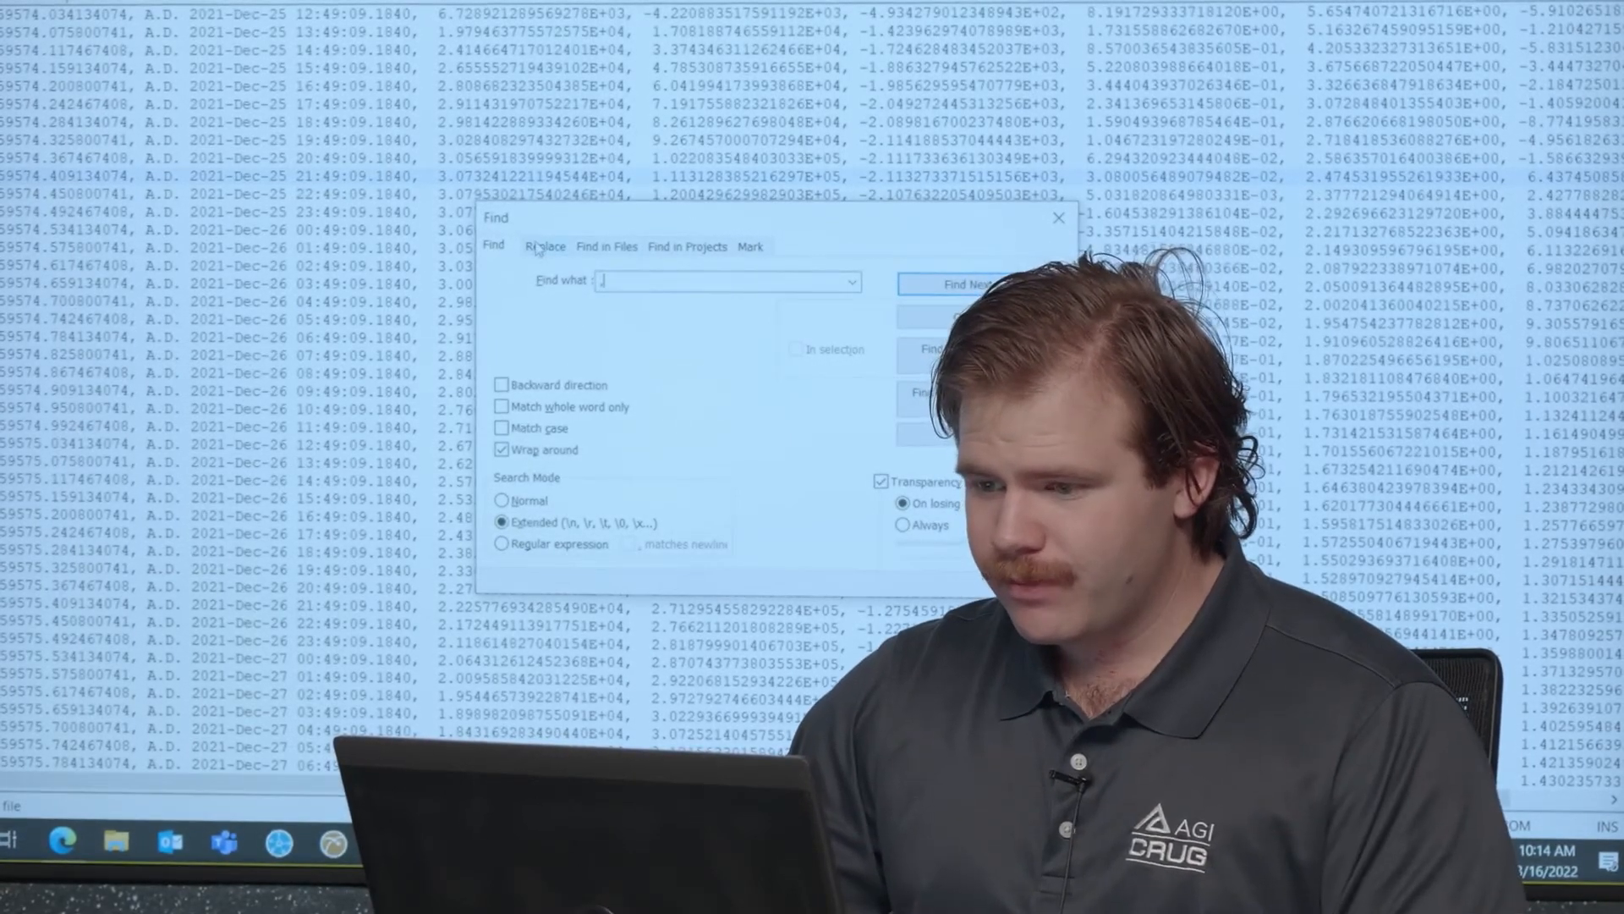
click(545, 247)
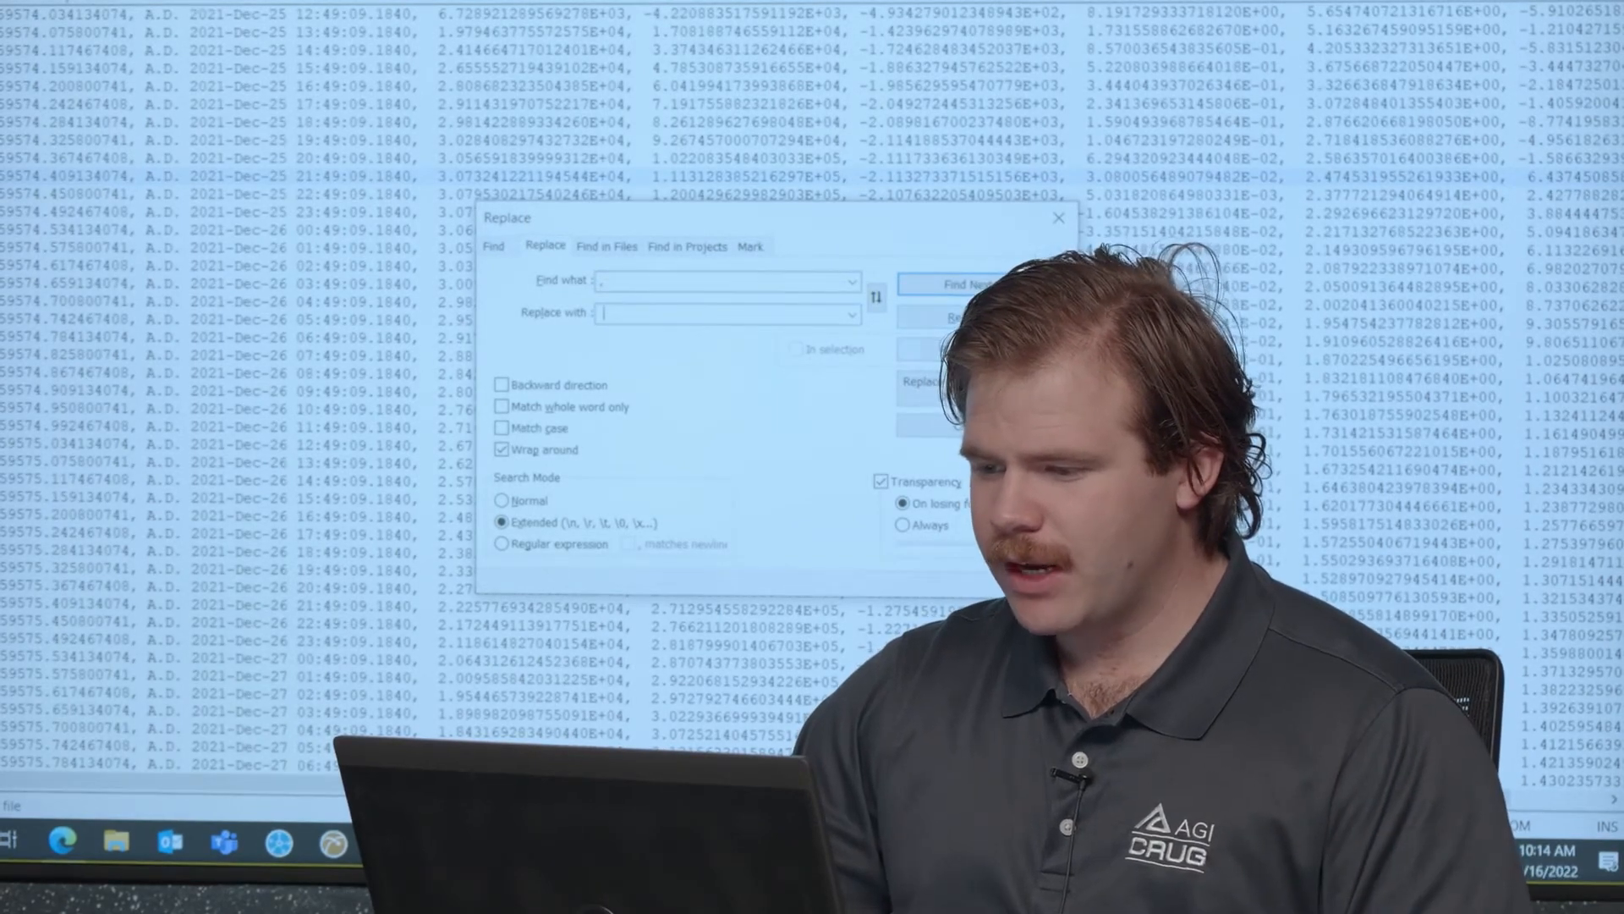
click(928, 382)
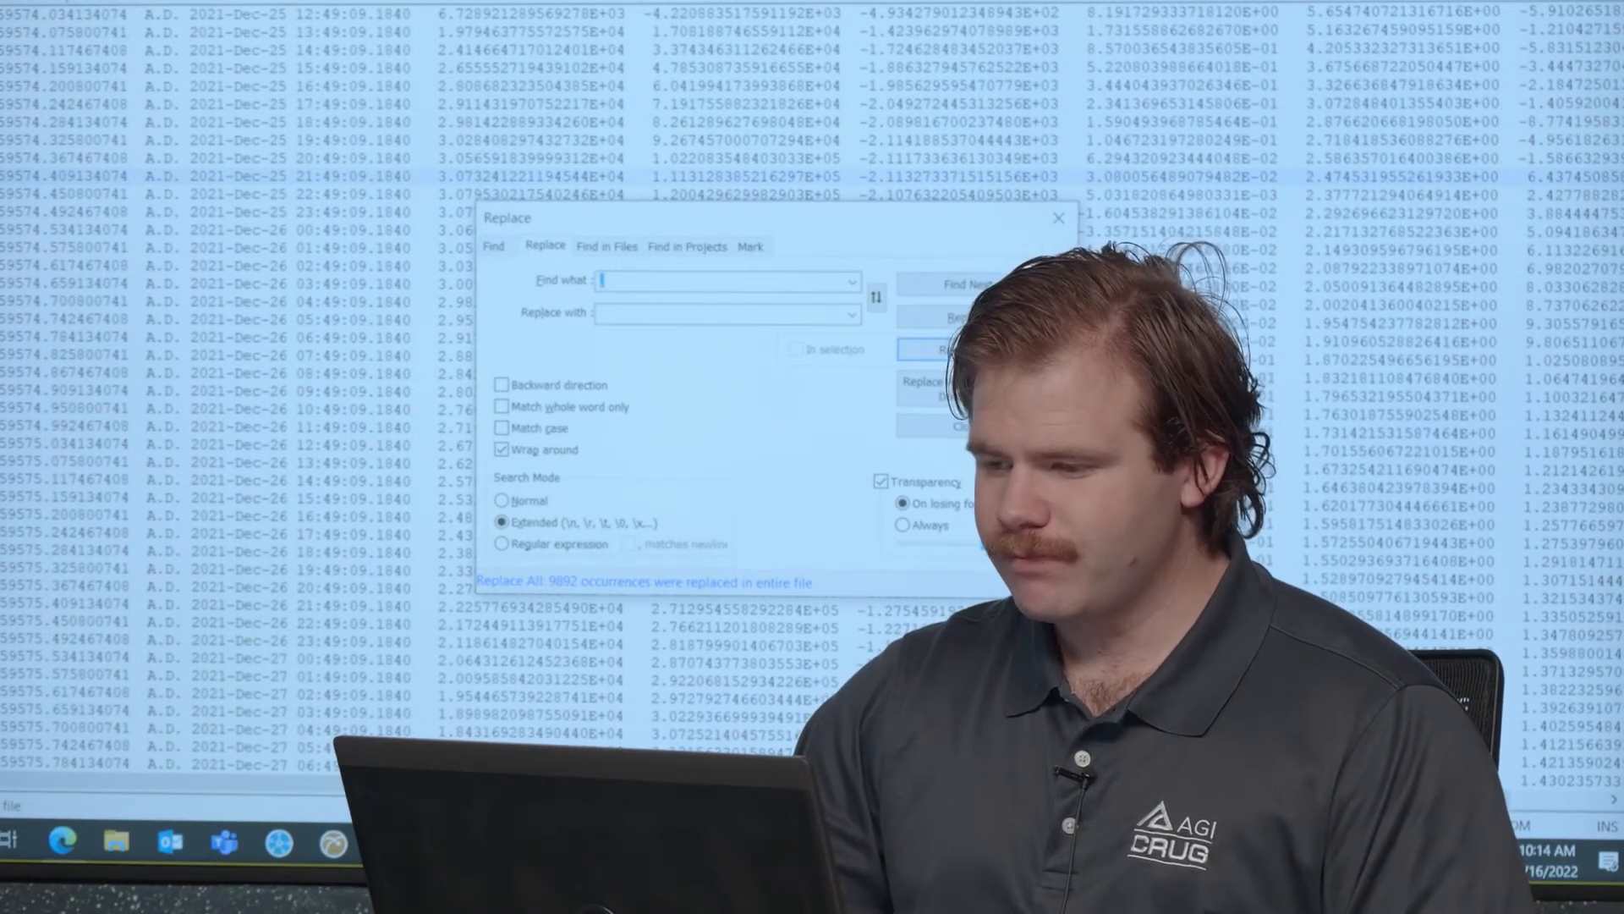